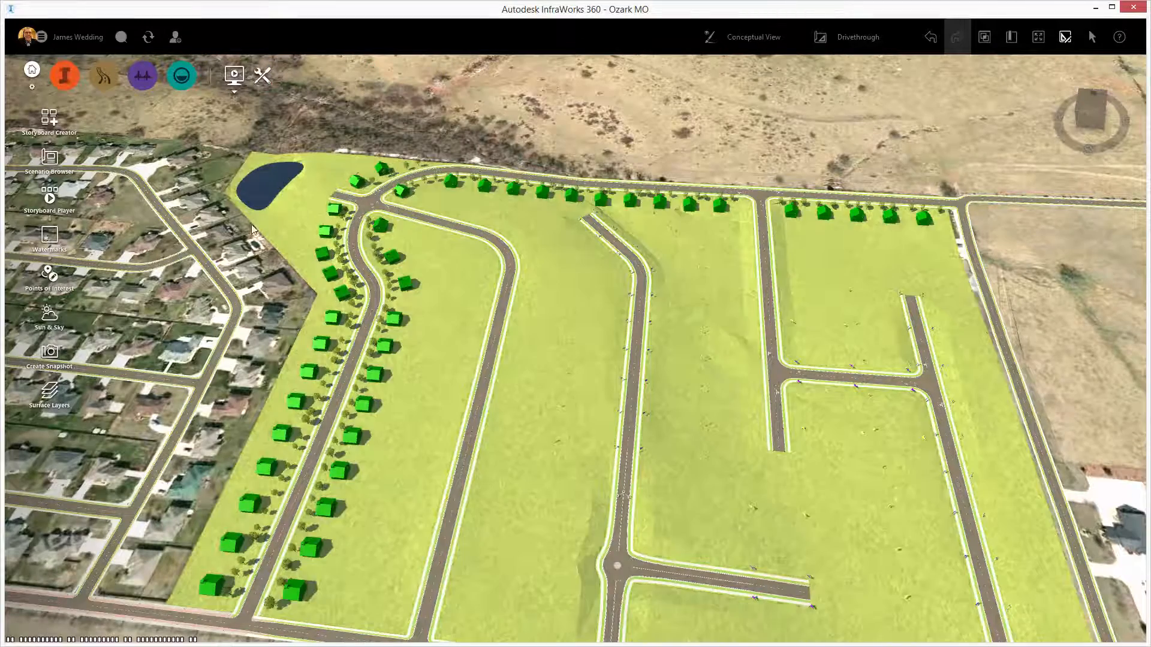
Add Autodesk-logo.png from Pictures as a watermark anchored to a bottom corner of the view
{"action": "left_click", "coordinate": [49, 238]}
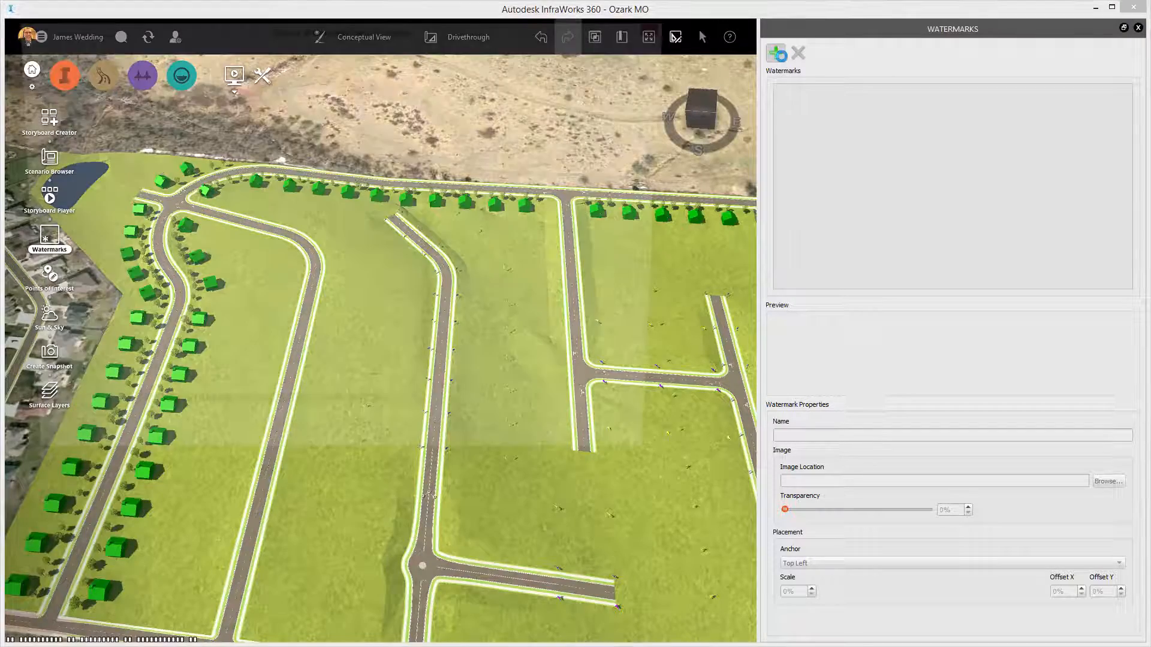
{"action": "left_click", "coordinate": [1108, 481]}
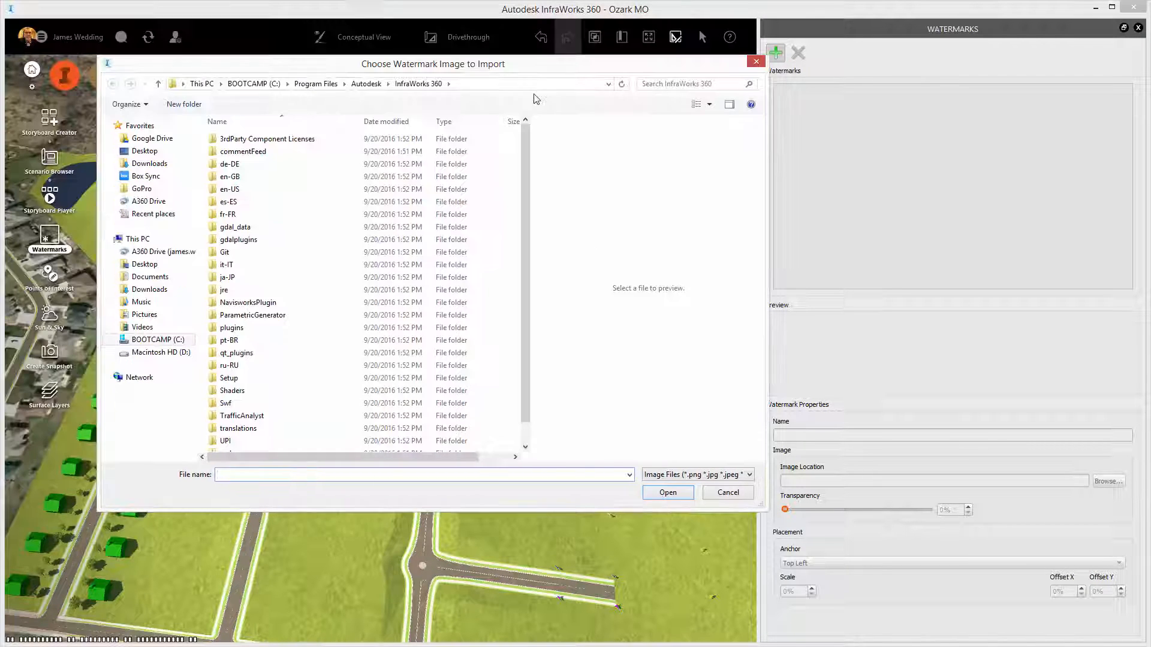
{"action": "left_click", "coordinate": [146, 314]}
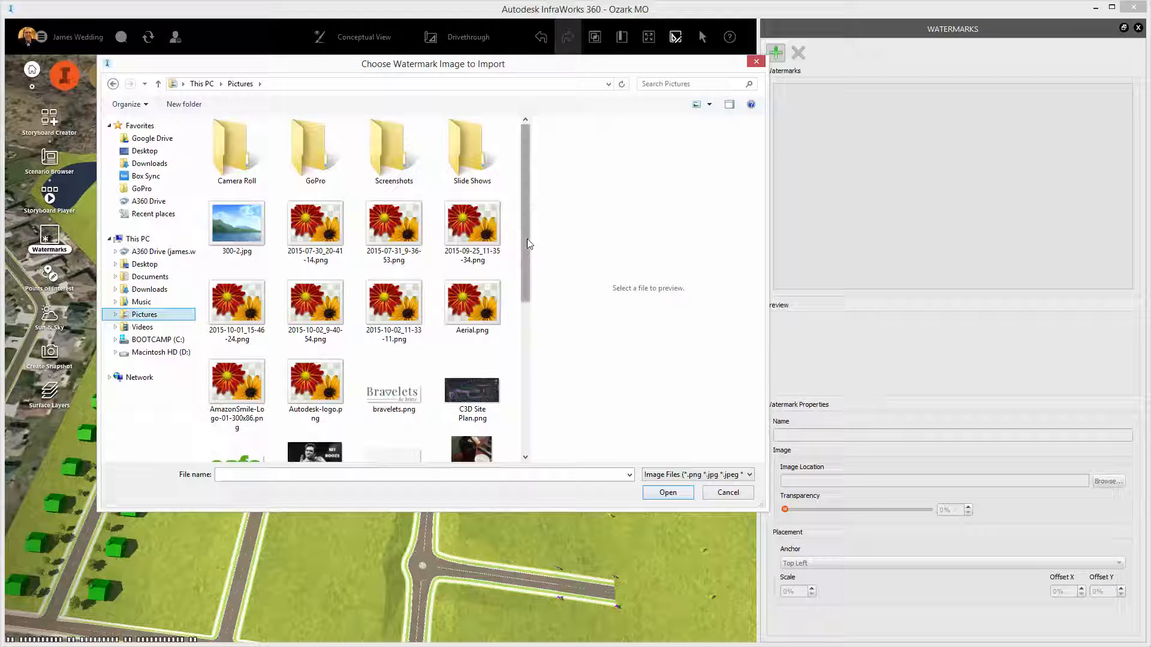
{"action": "left_click", "coordinate": [316, 381]}
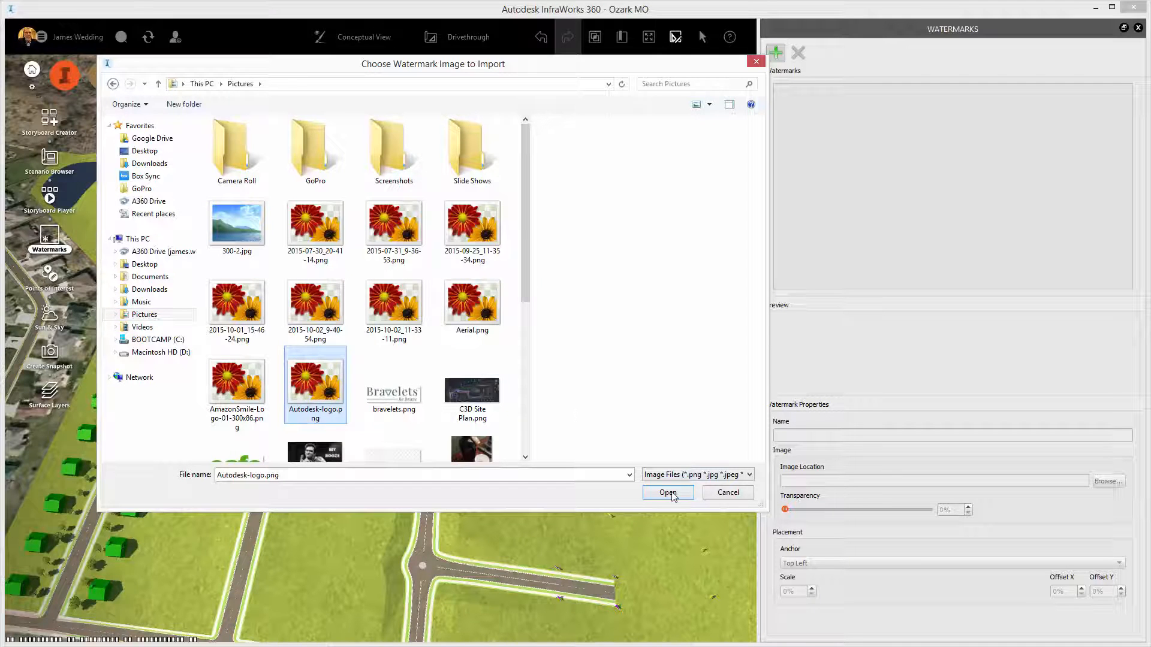
{"action": "left_click", "coordinate": [667, 492]}
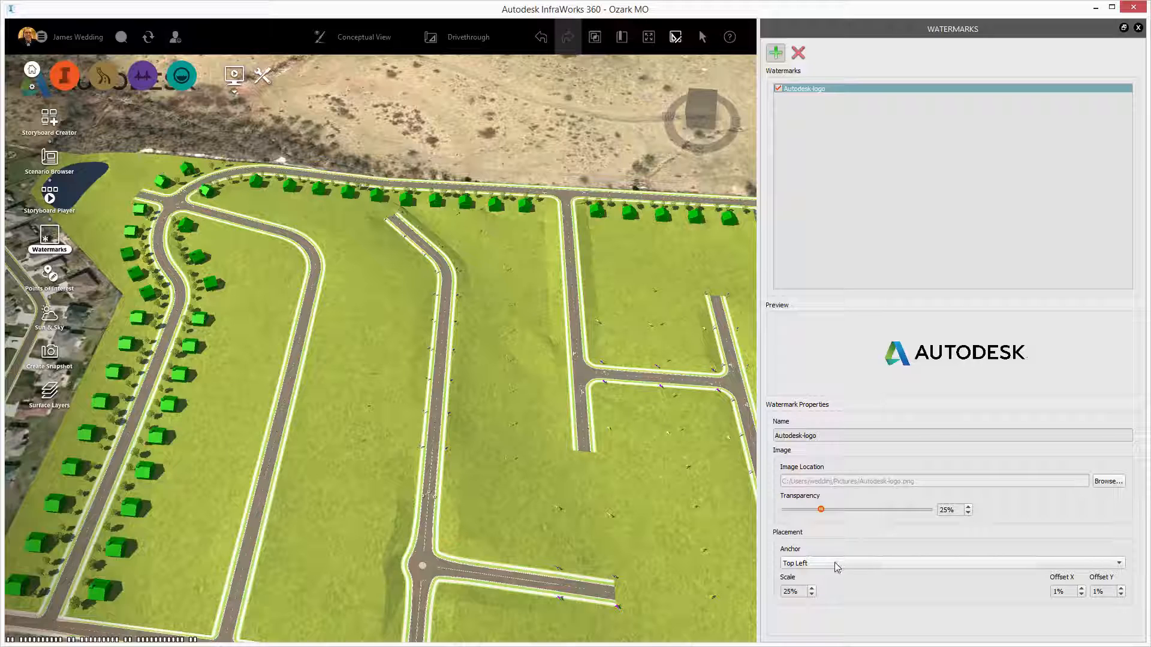
{"action": "left_click", "coordinate": [951, 564]}
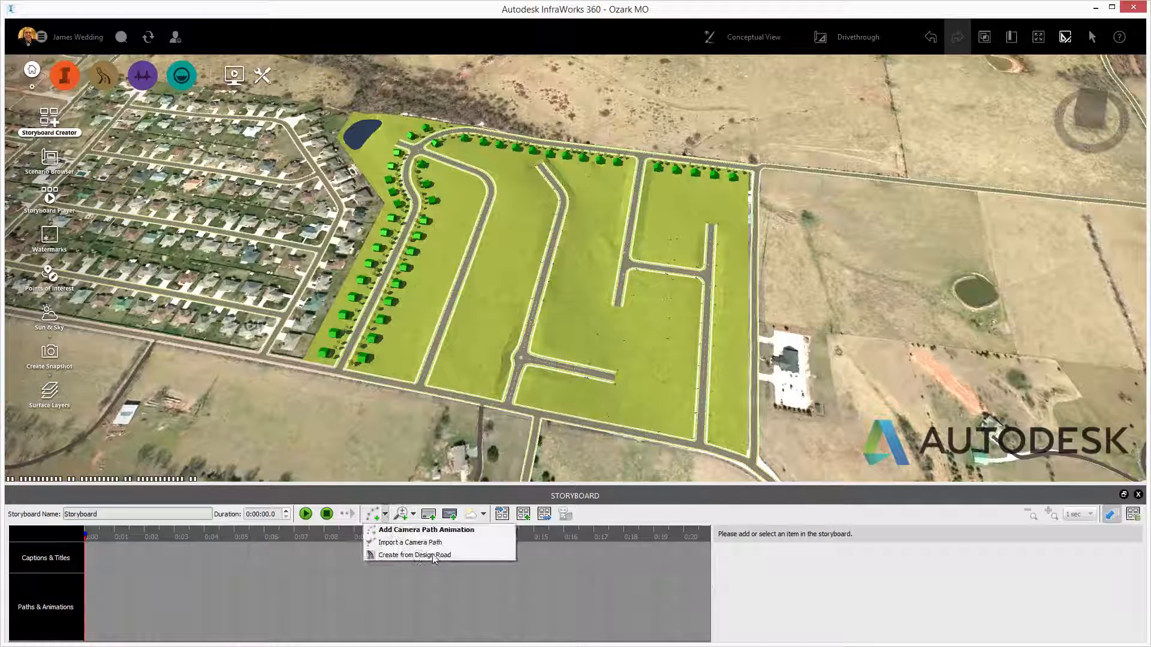
Create a camera path from the subdivision design road and play the drive-along preview
{"action": "left_click", "coordinate": [414, 554]}
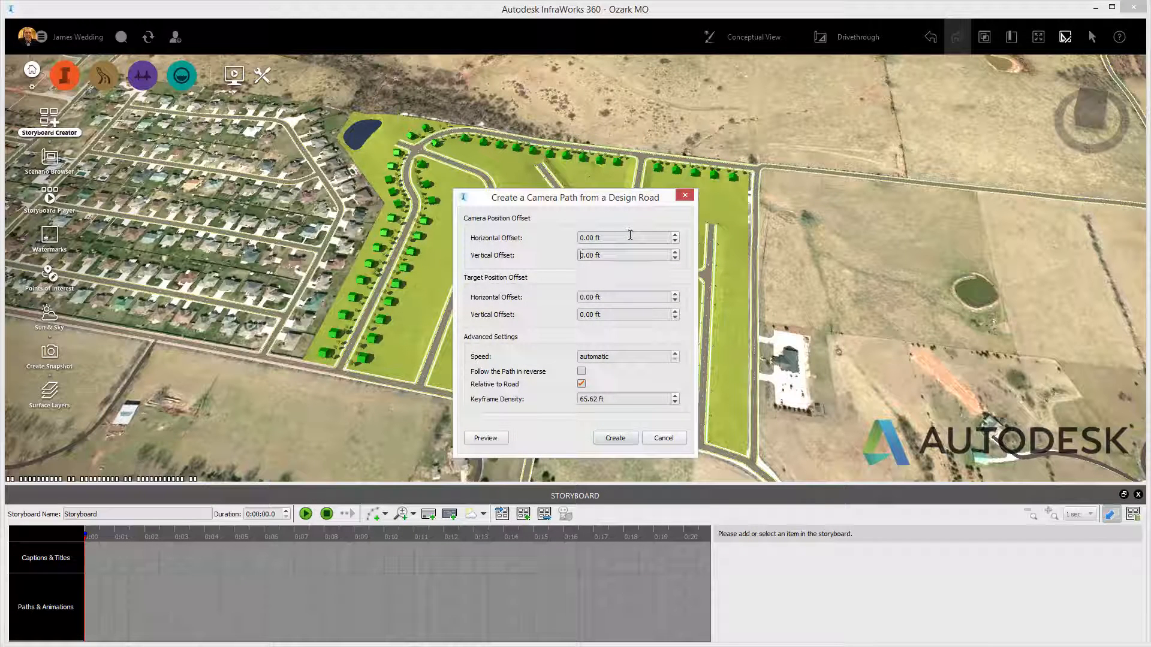
{"action": "mouse_move", "coordinate": [623, 237]}
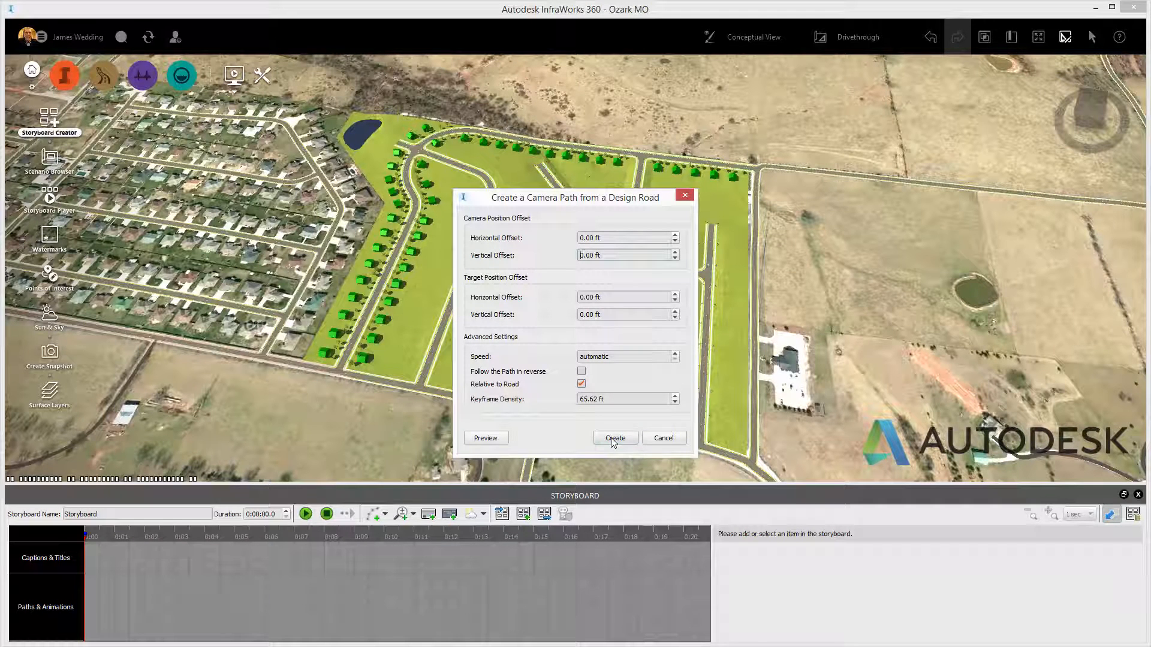
{"action": "mouse_move", "coordinate": [627, 443]}
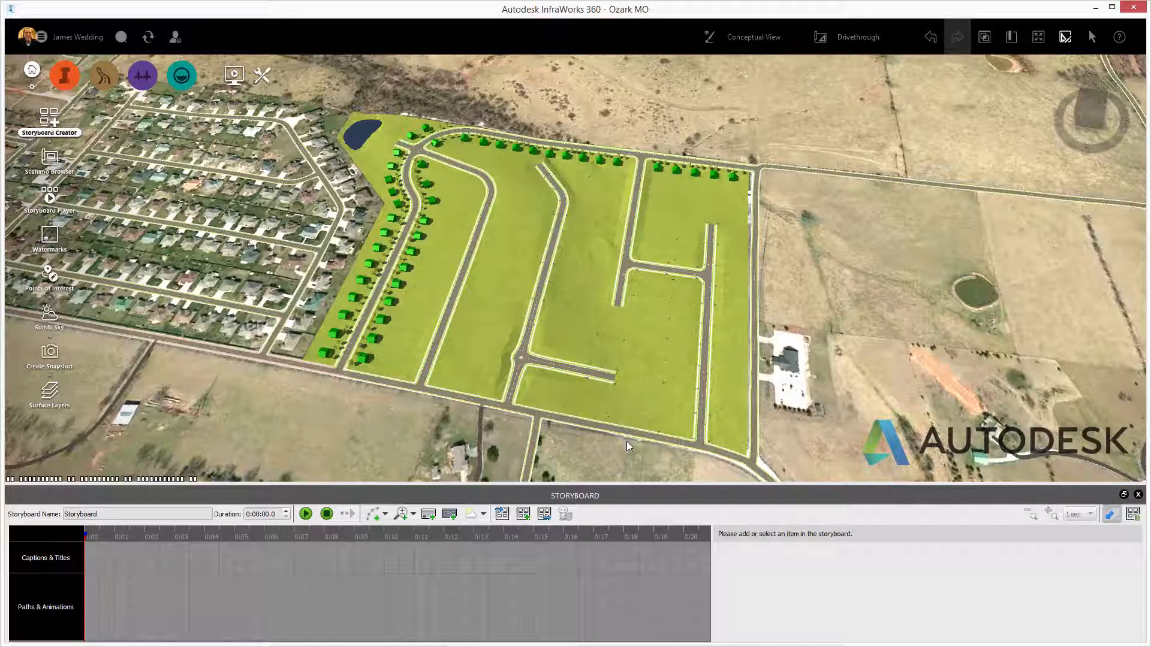
{"action": "mouse_move", "coordinate": [421, 473]}
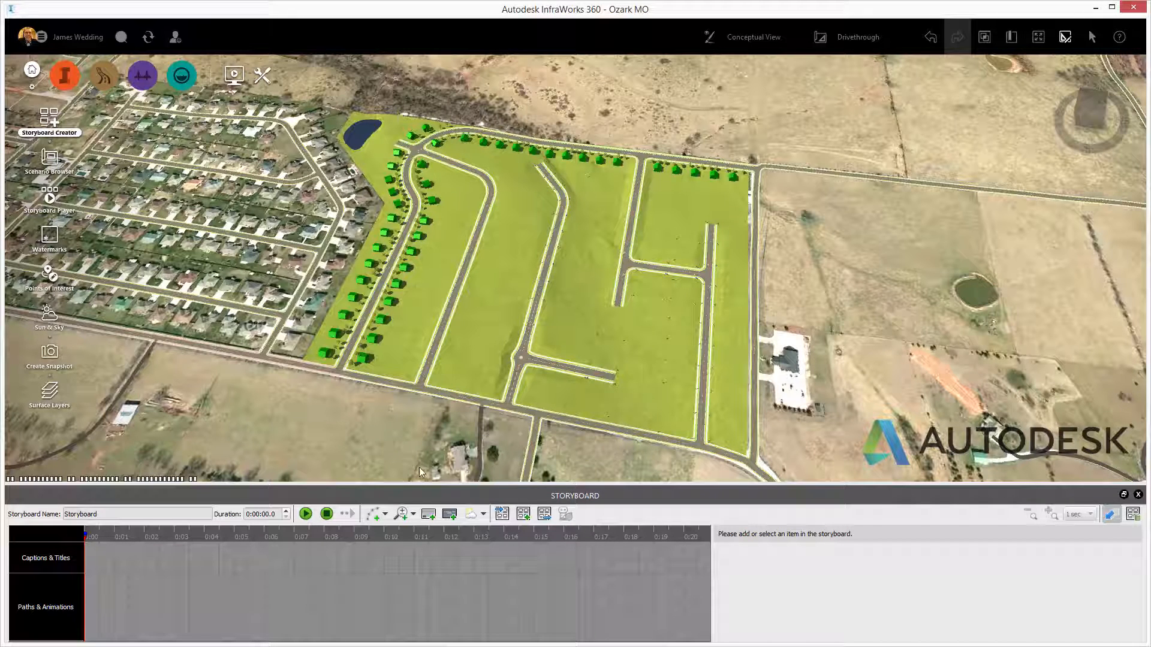
{"action": "left_click", "coordinate": [305, 515]}
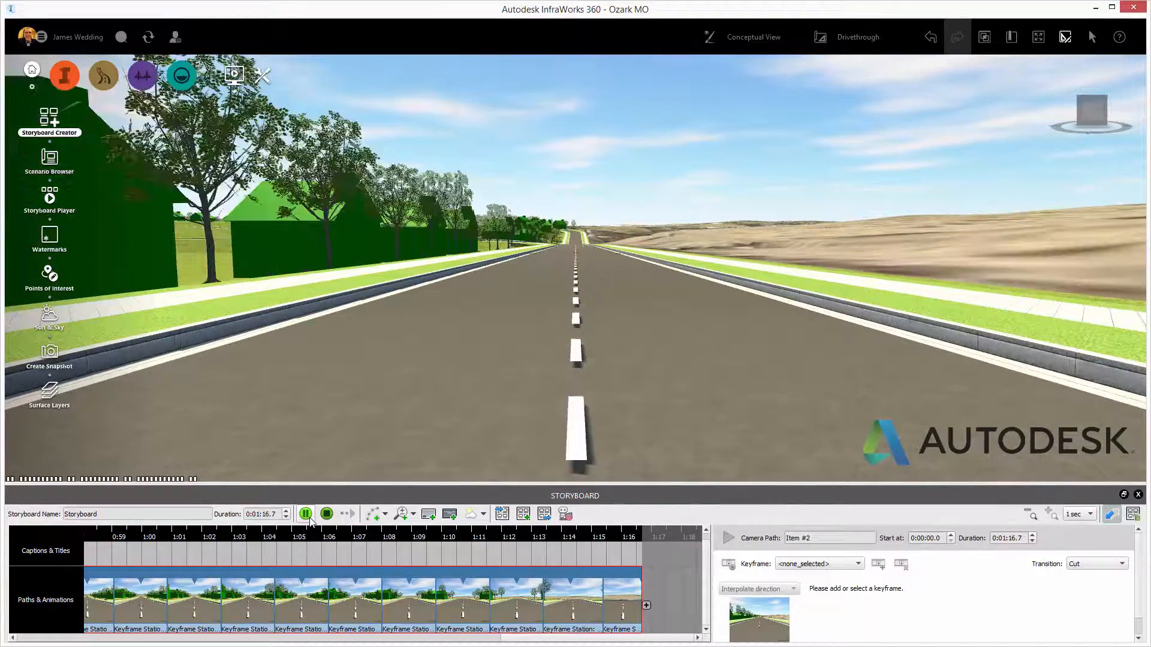
{"action": "left_click", "coordinate": [306, 514]}
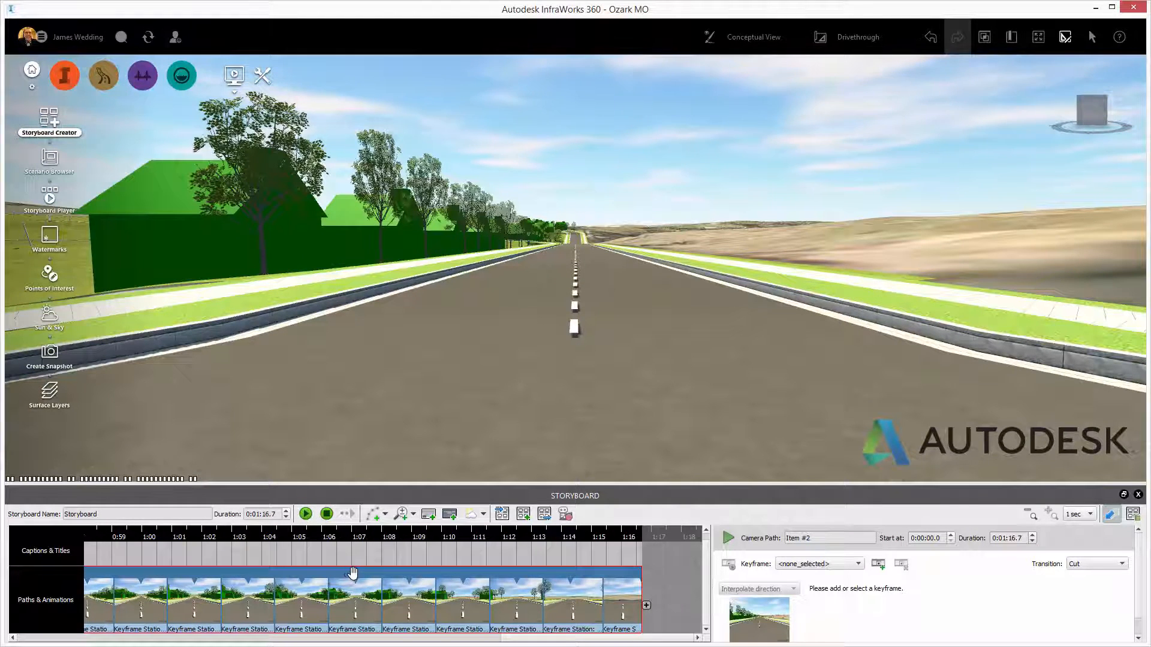
Recreate the road camera path with 3.00 ft side offset and 4.00 ft camera height, then preview it
{"action": "right_click", "coordinate": [355, 602]}
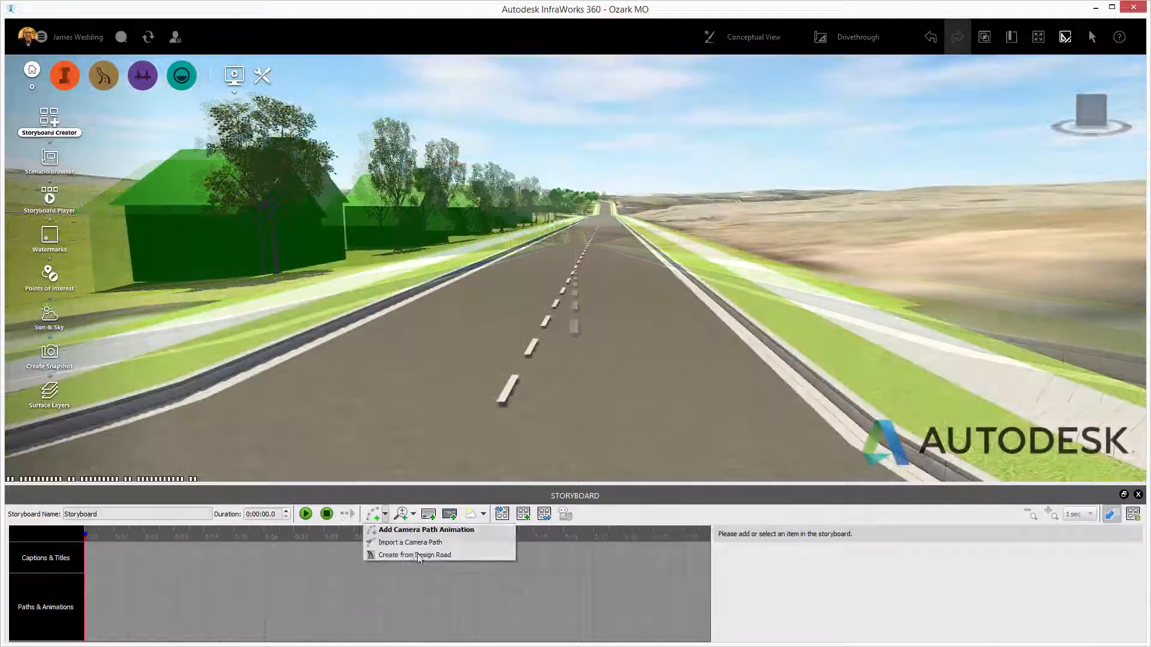
{"action": "left_click", "coordinate": [415, 555]}
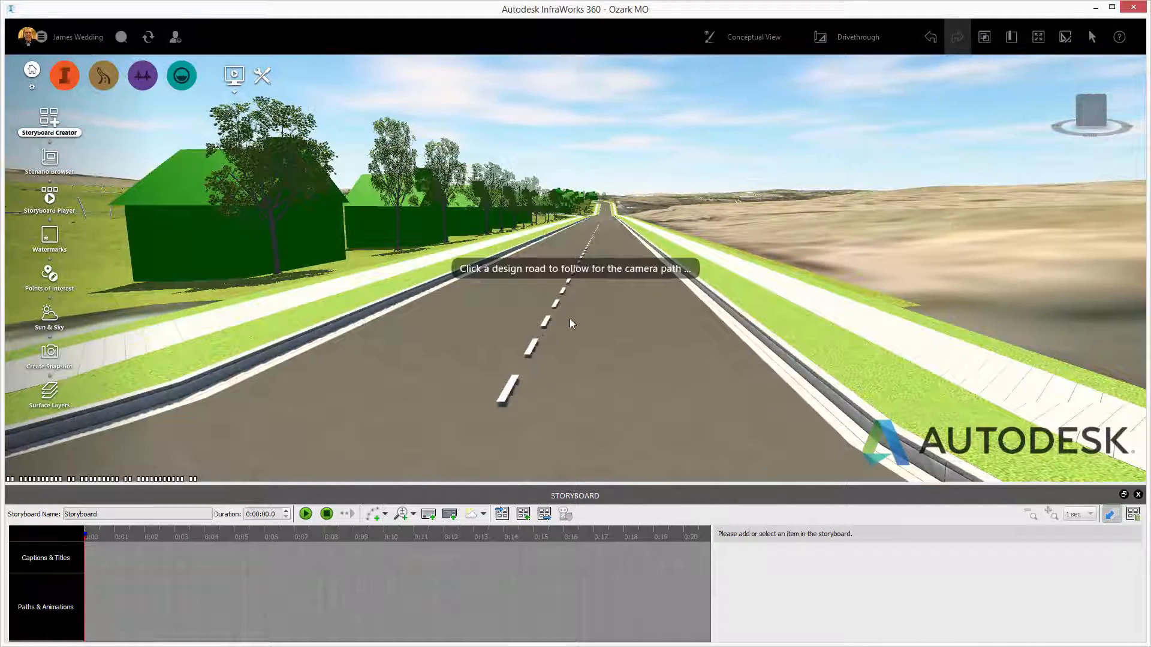
{"action": "left_click", "coordinate": [573, 323]}
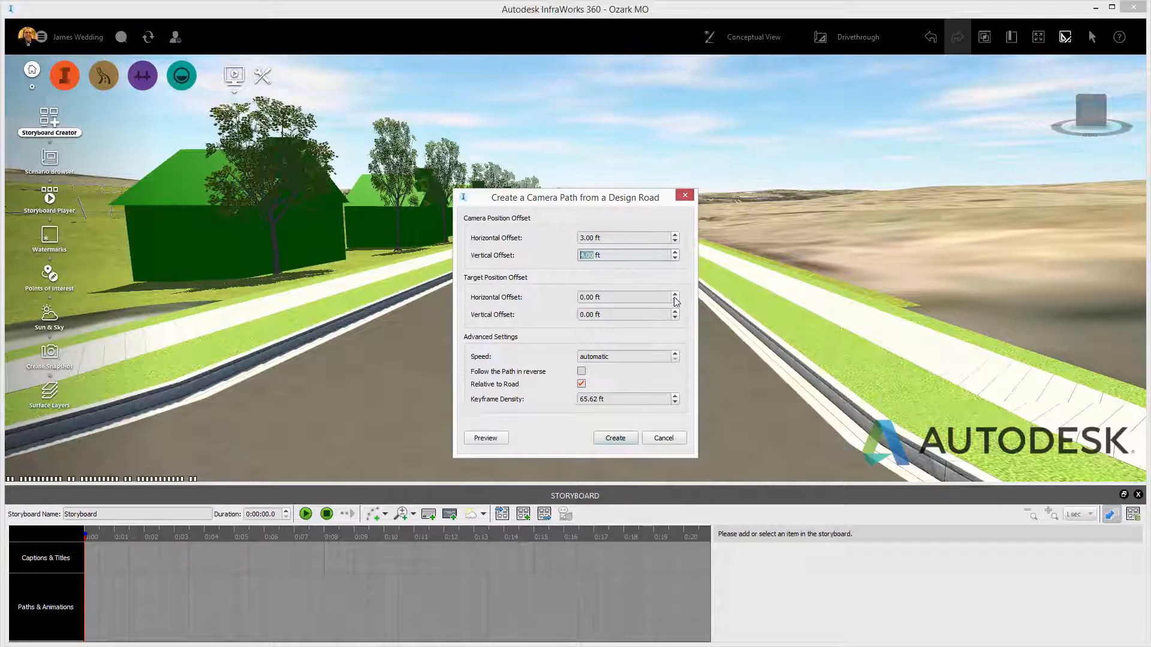
{"action": "mouse_move", "coordinate": [674, 298]}
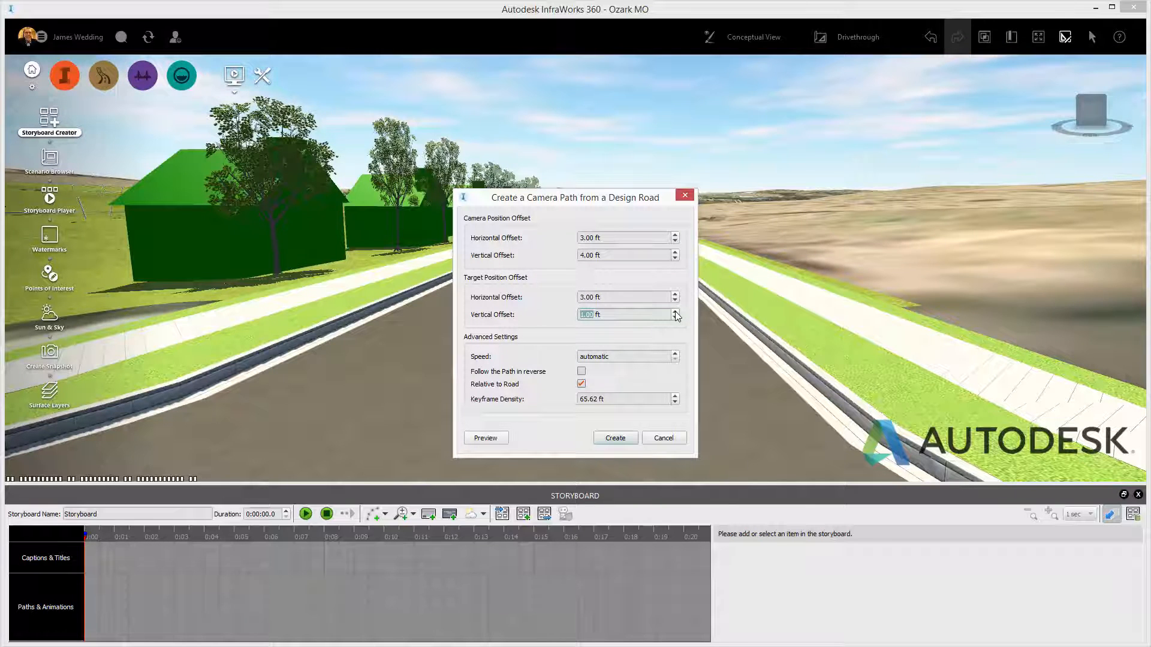
{"action": "mouse_move", "coordinate": [622, 447]}
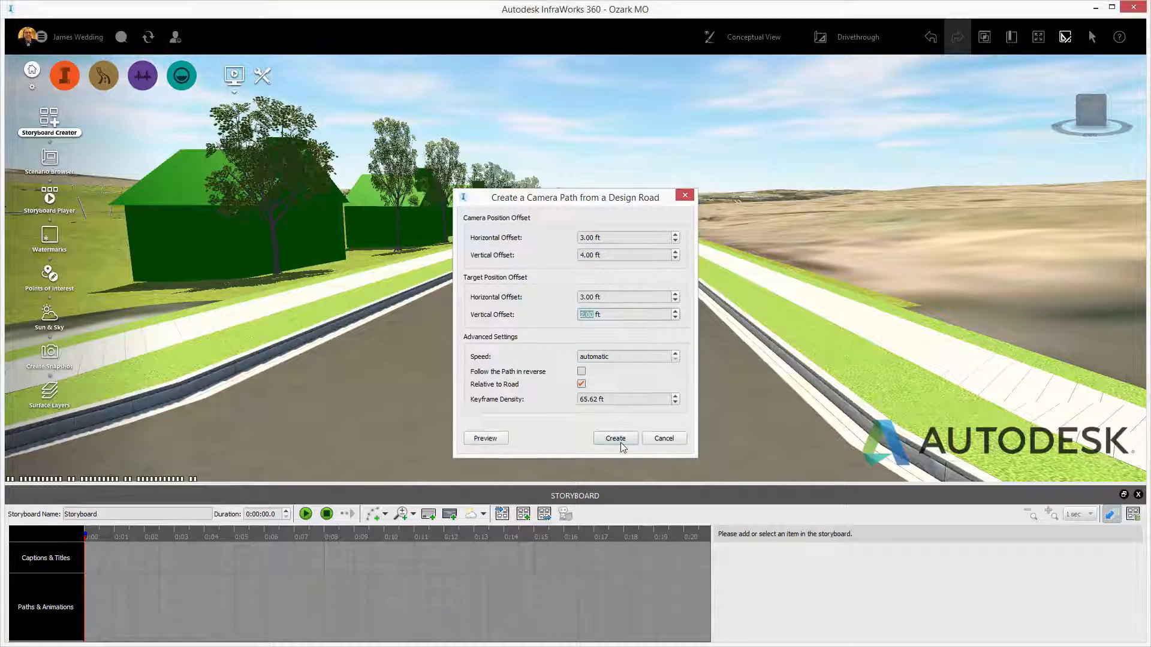
{"action": "left_click", "coordinate": [616, 439]}
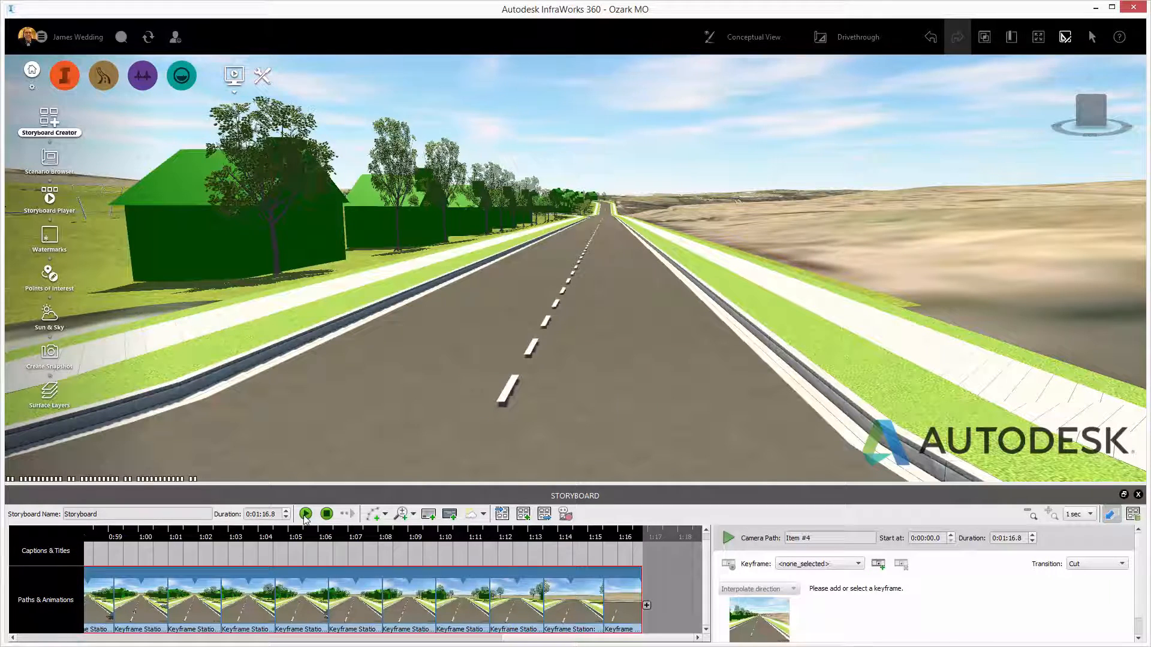
{"action": "left_click", "coordinate": [305, 514]}
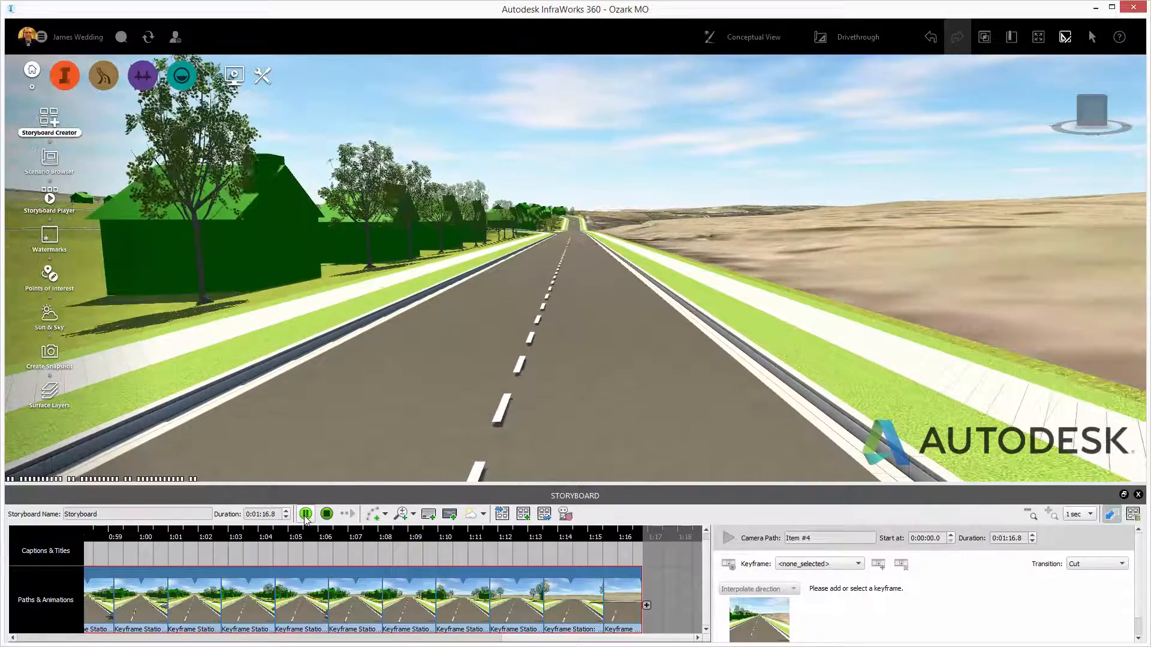
{"action": "left_click", "coordinate": [49, 315]}
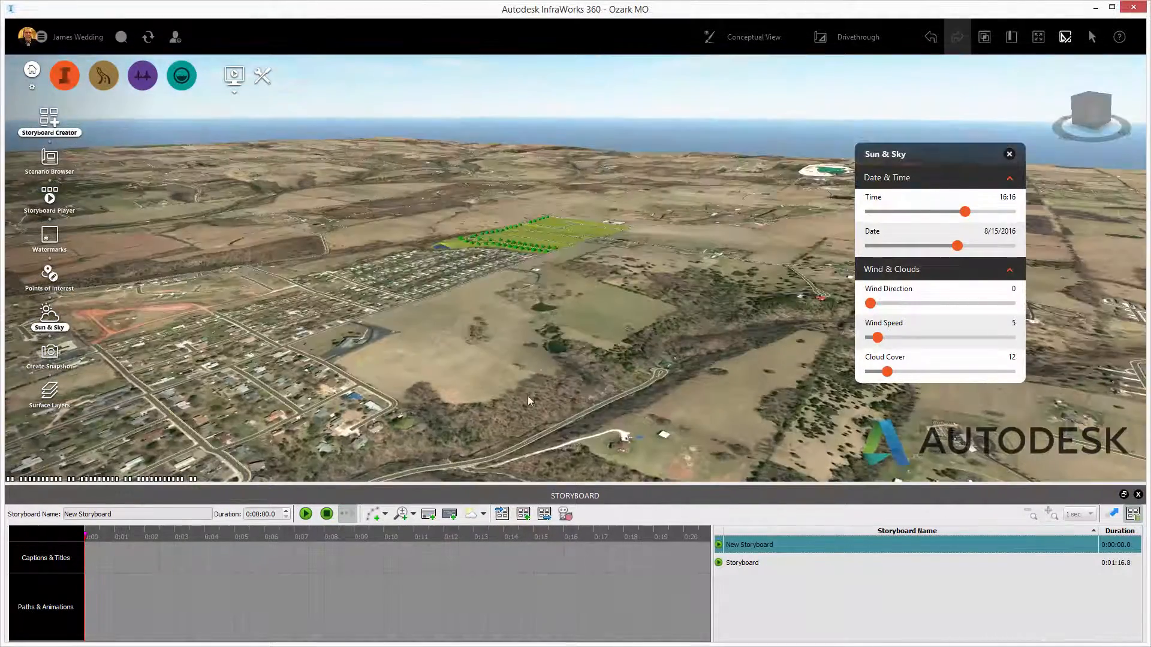
Add a camera path from the overview, keyframe the SE Sub View bookmark for a 12-second run, and preview
{"action": "left_click", "coordinate": [374, 513]}
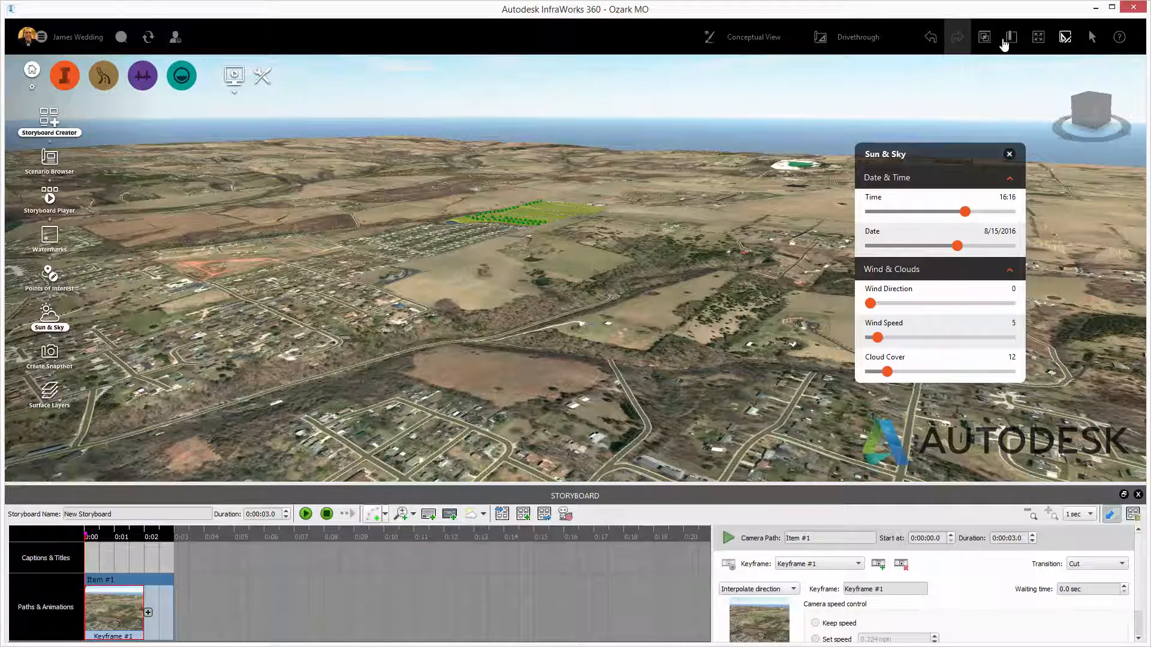
{"action": "left_click", "coordinate": [1011, 37]}
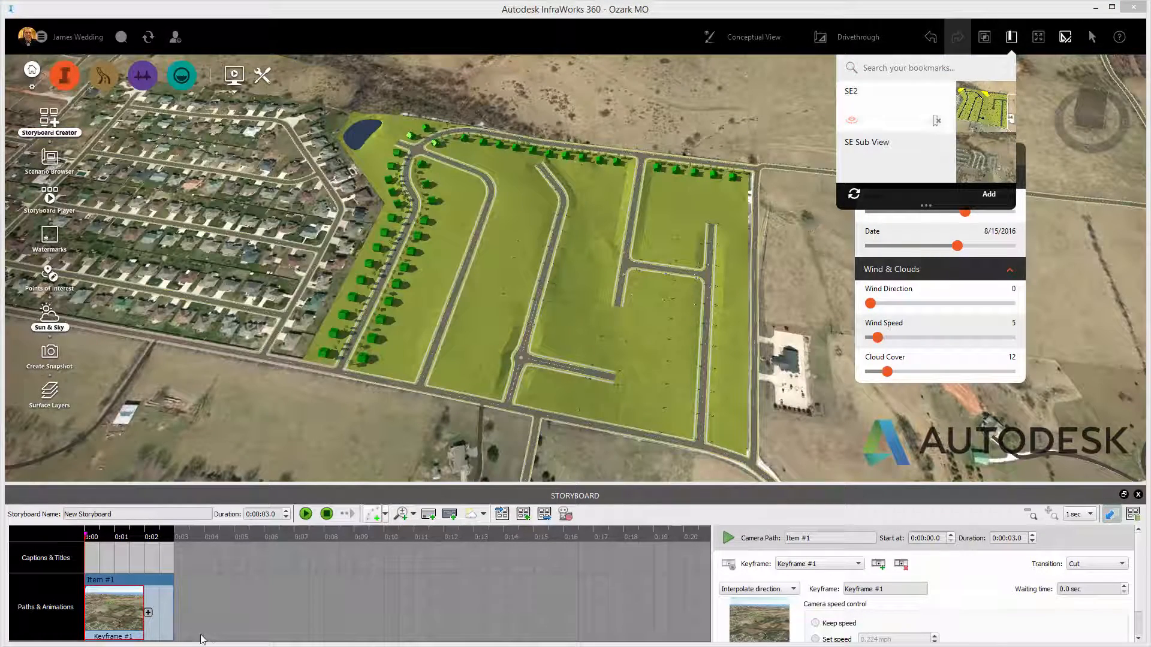
{"action": "left_click", "coordinate": [147, 613]}
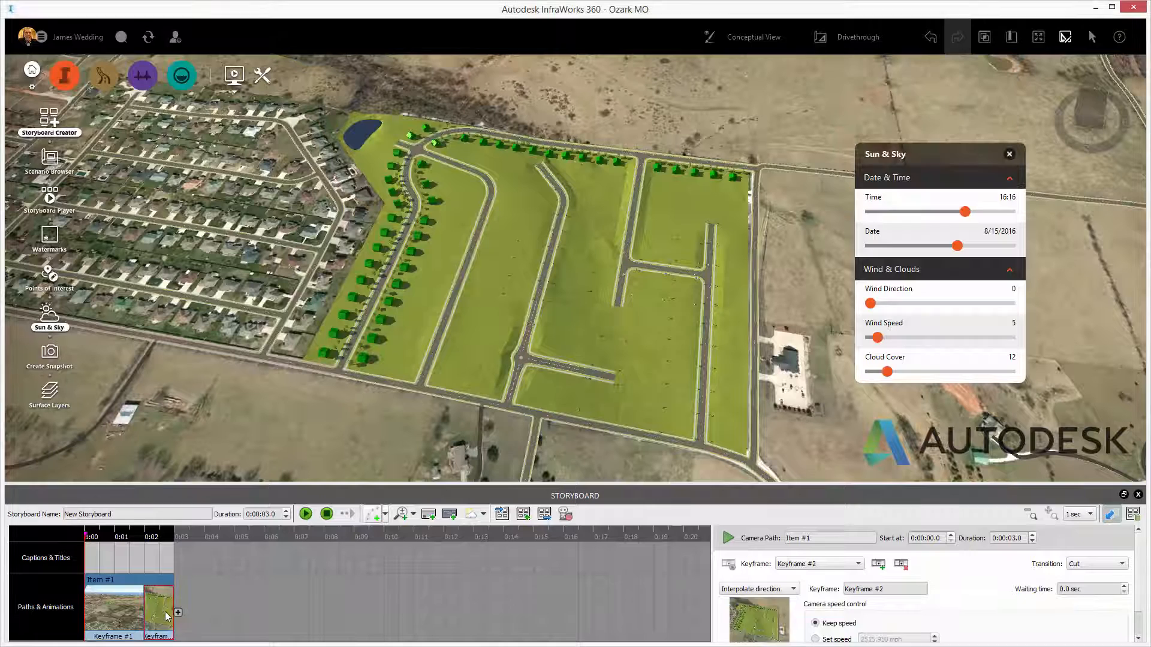
{"action": "left_click", "coordinate": [111, 611]}
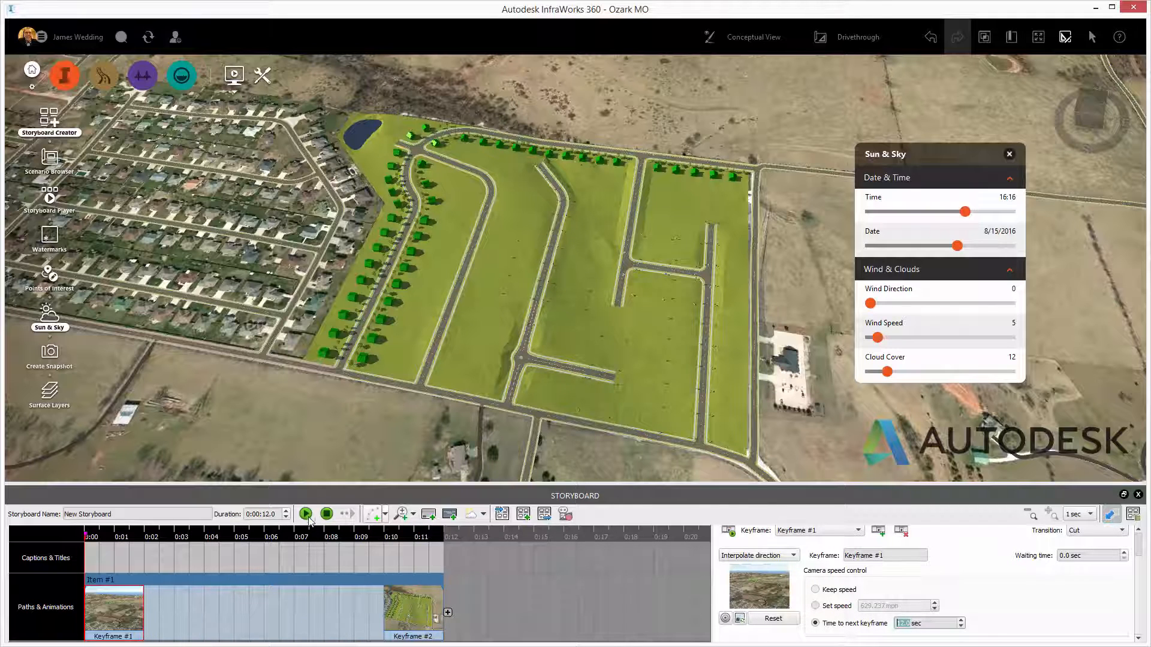
{"action": "left_click", "coordinate": [306, 514]}
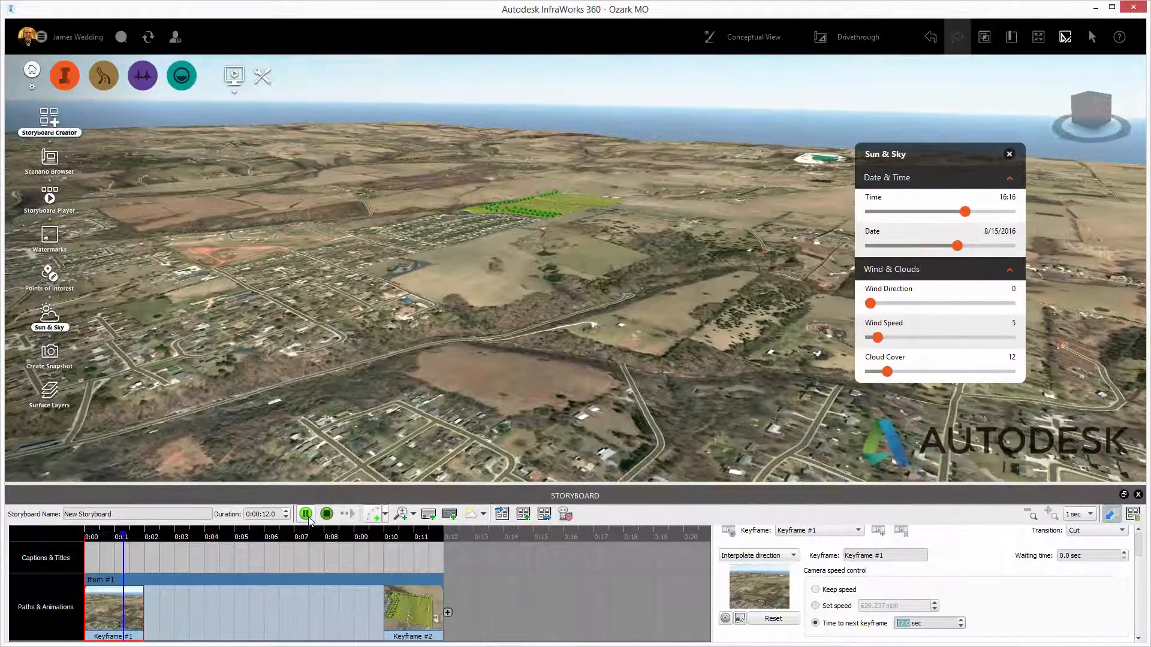
{"action": "left_click", "coordinate": [306, 513]}
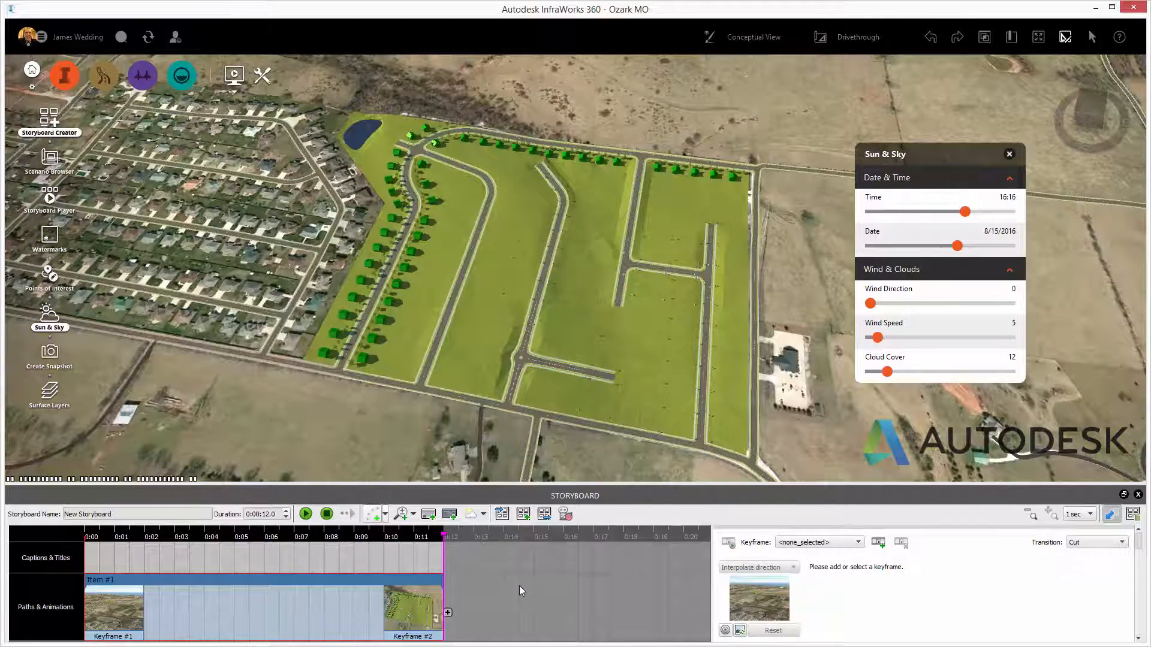
Add a closer third keyframe 5.9 sec after Keyframe #2, making the path about 18 seconds, and preview
{"action": "left_click", "coordinate": [412, 613]}
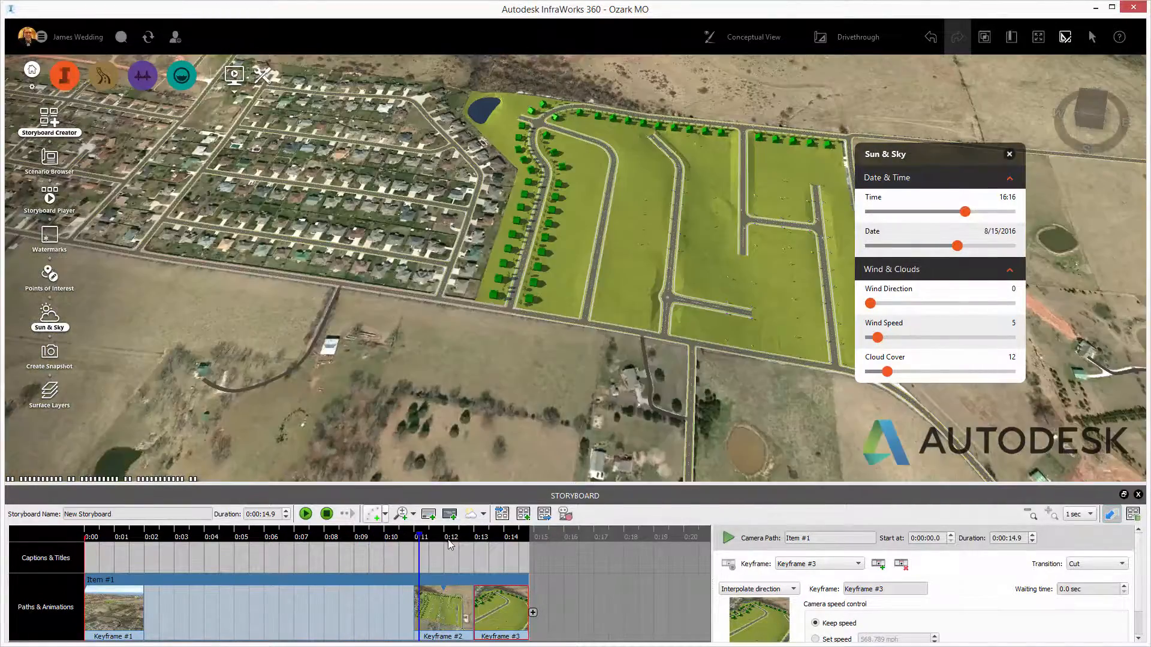
{"action": "left_click", "coordinate": [490, 536]}
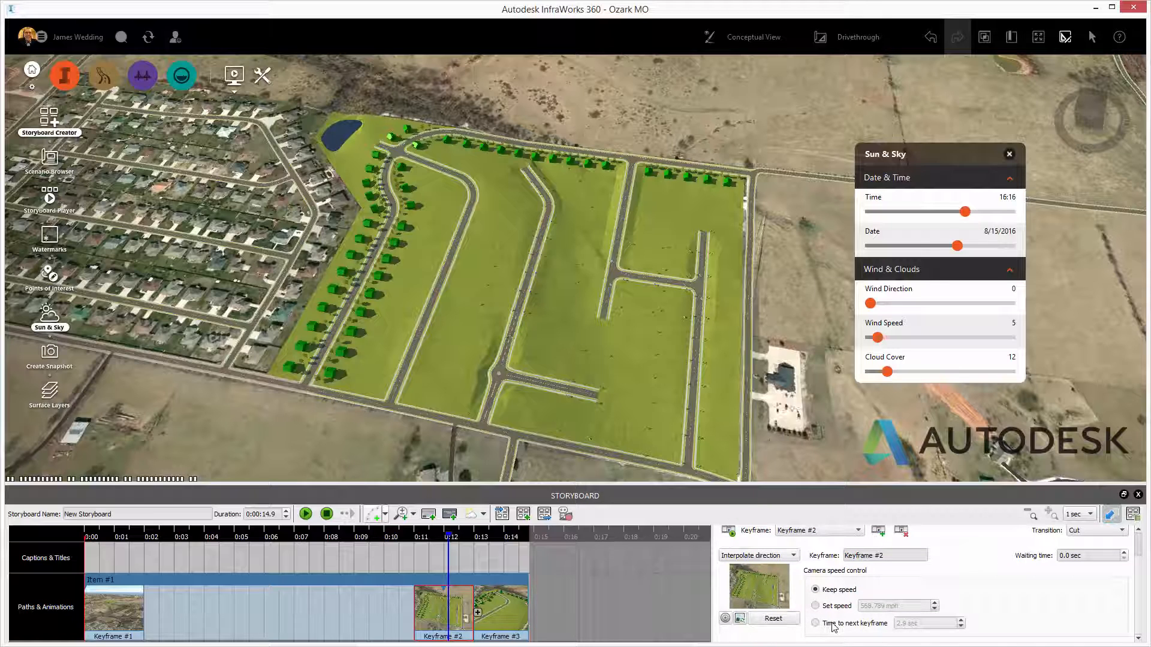
{"action": "left_click", "coordinate": [816, 623]}
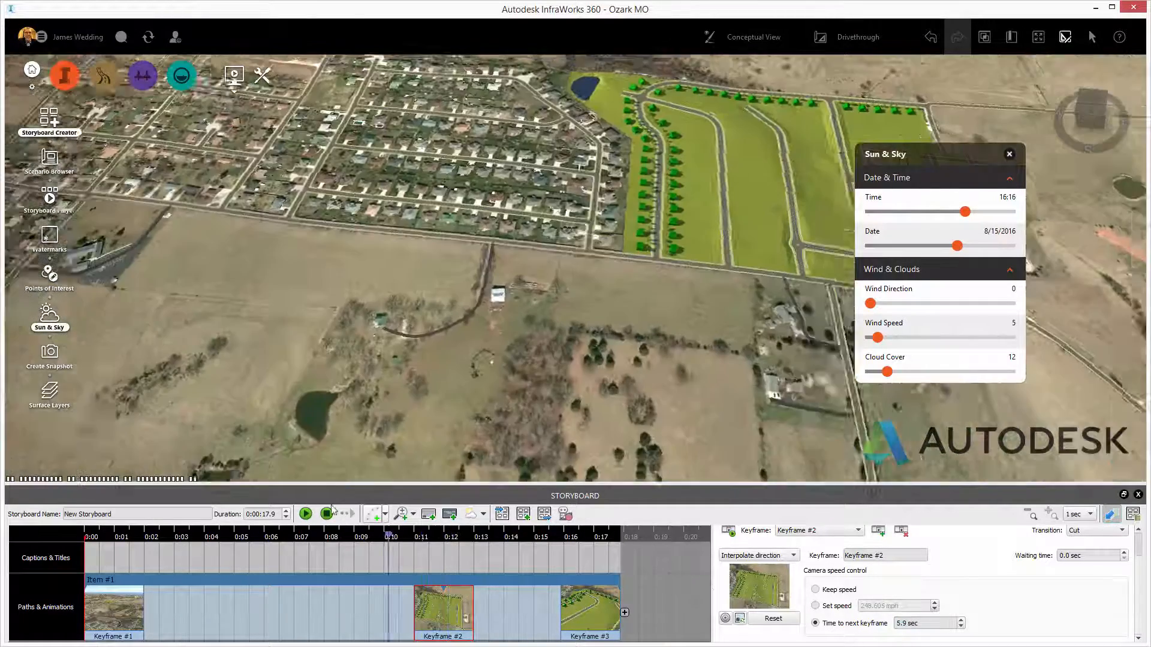
{"action": "left_click", "coordinate": [304, 514]}
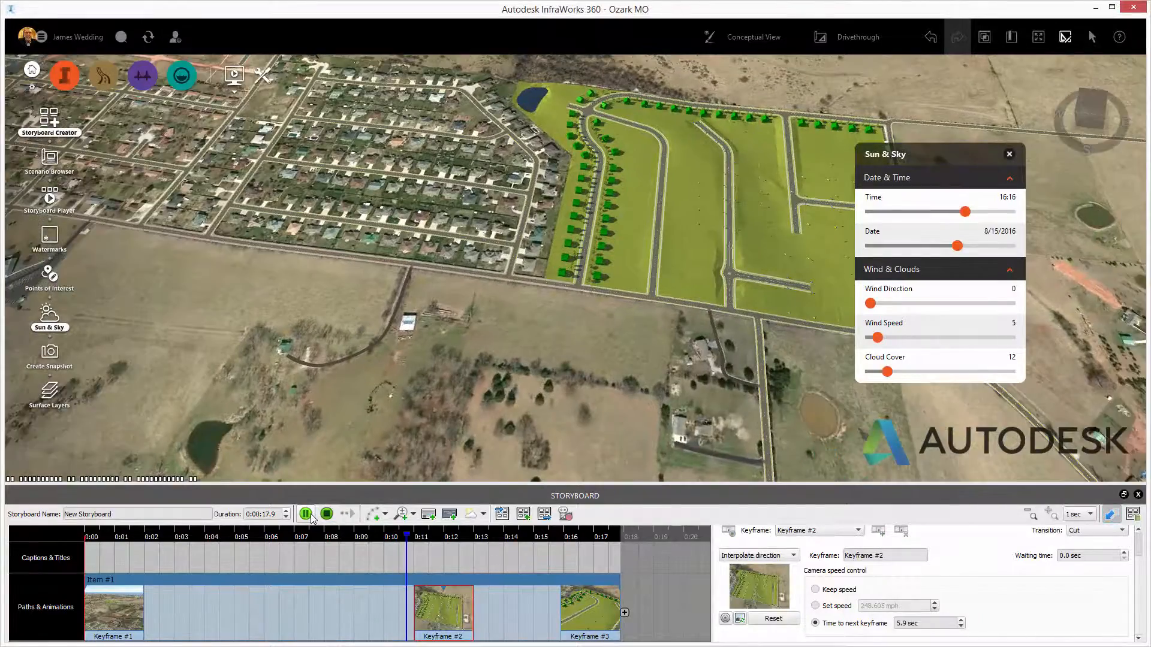
{"action": "left_click", "coordinate": [306, 514]}
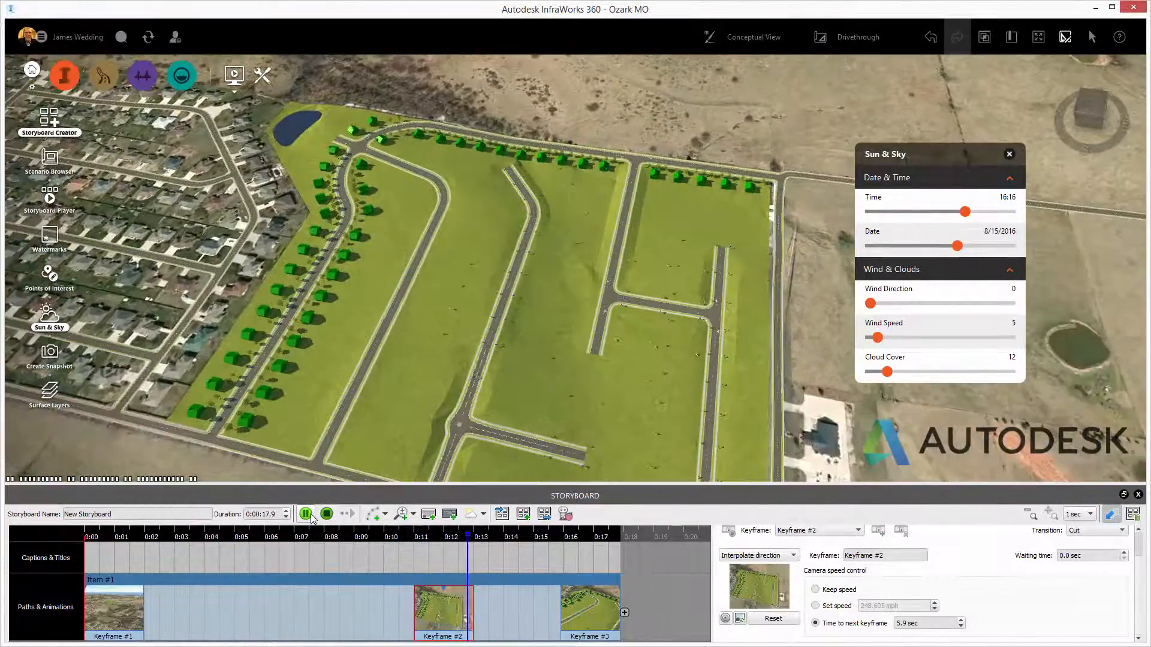
{"action": "left_click", "coordinate": [305, 514]}
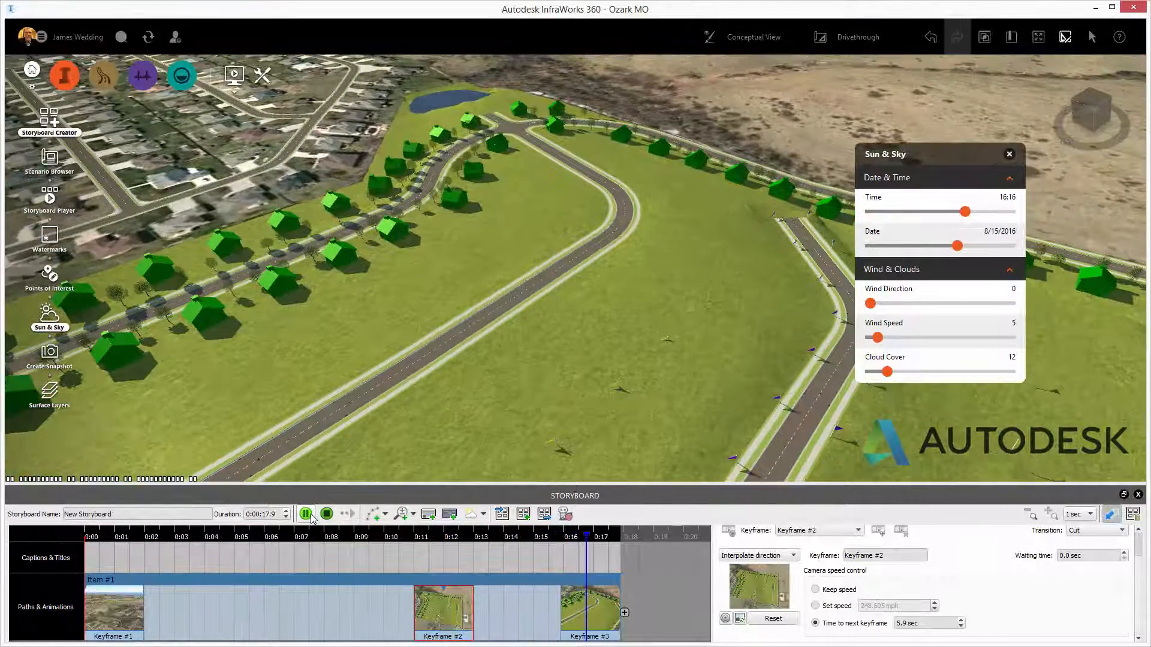
{"action": "left_click", "coordinate": [306, 513]}
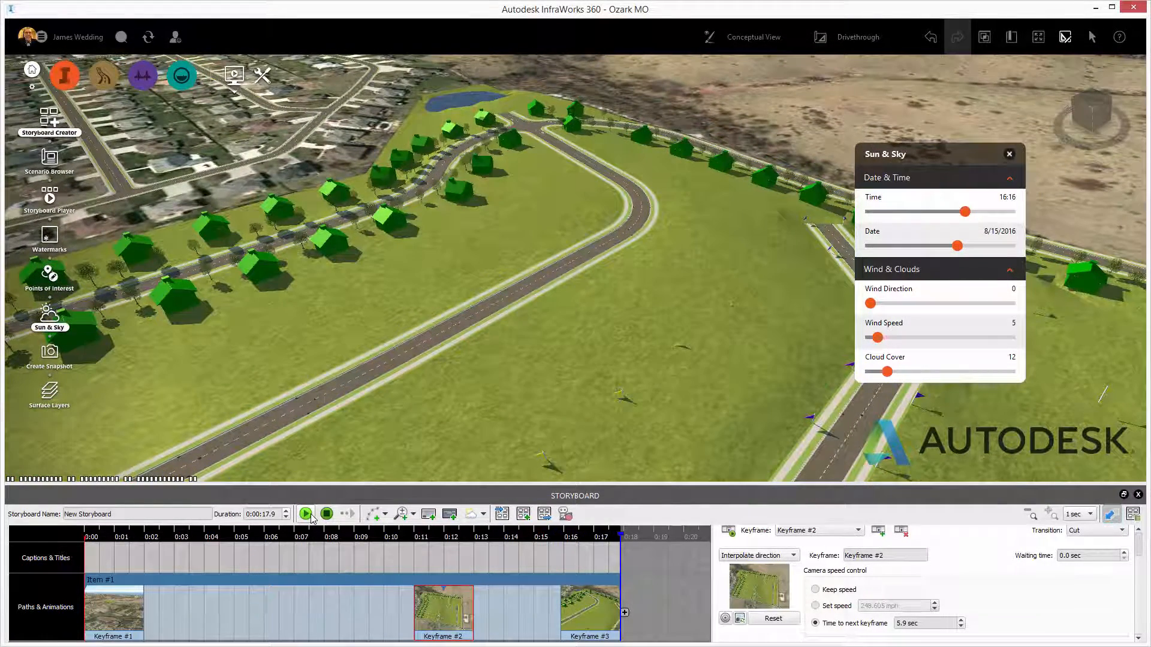
{"action": "mouse_move", "coordinate": [577, 524]}
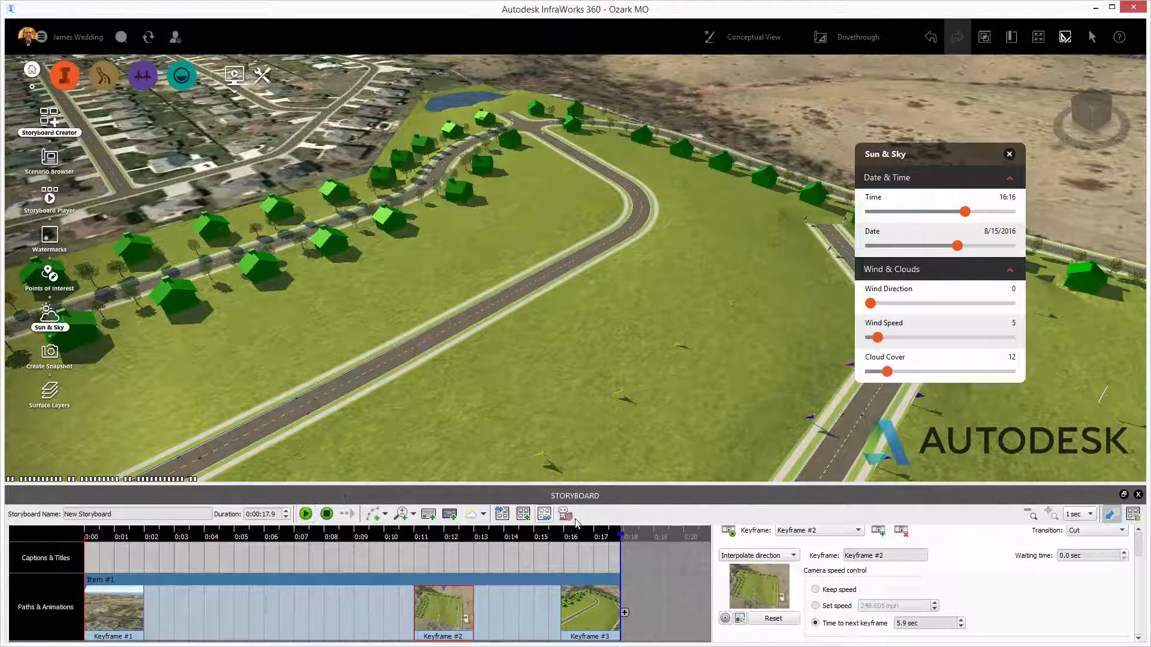
{"action": "mouse_move", "coordinate": [565, 514]}
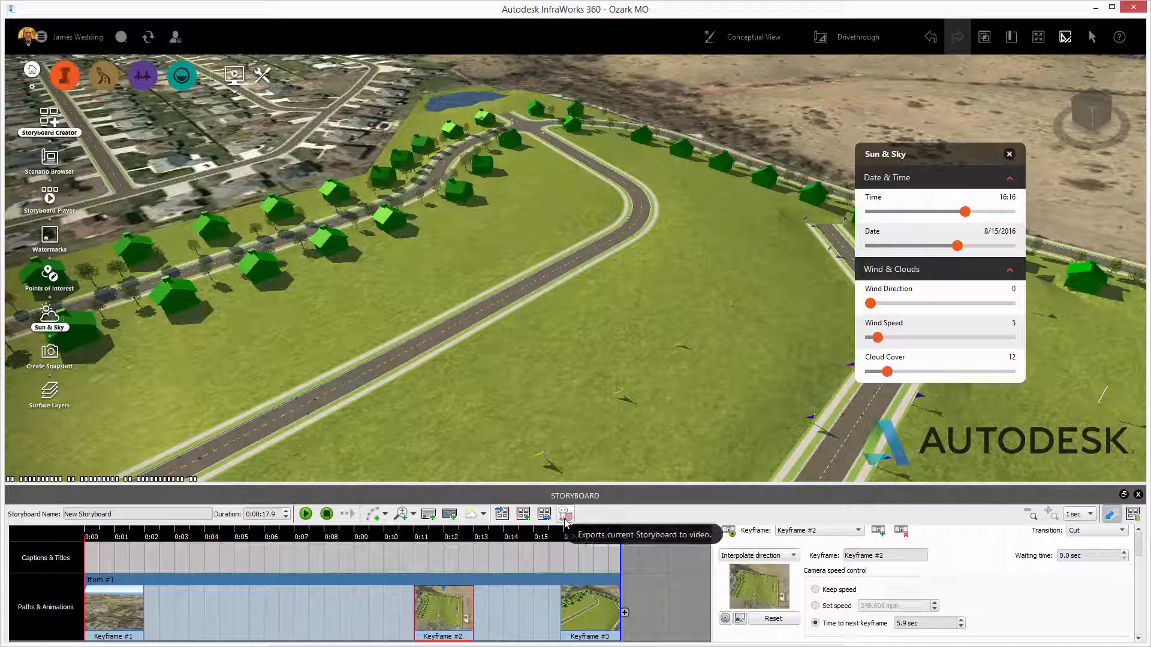
Export the storyboard to AVI with MJPEG Compressor at 800x600, 25 fps and start recording
{"action": "left_click", "coordinate": [565, 515]}
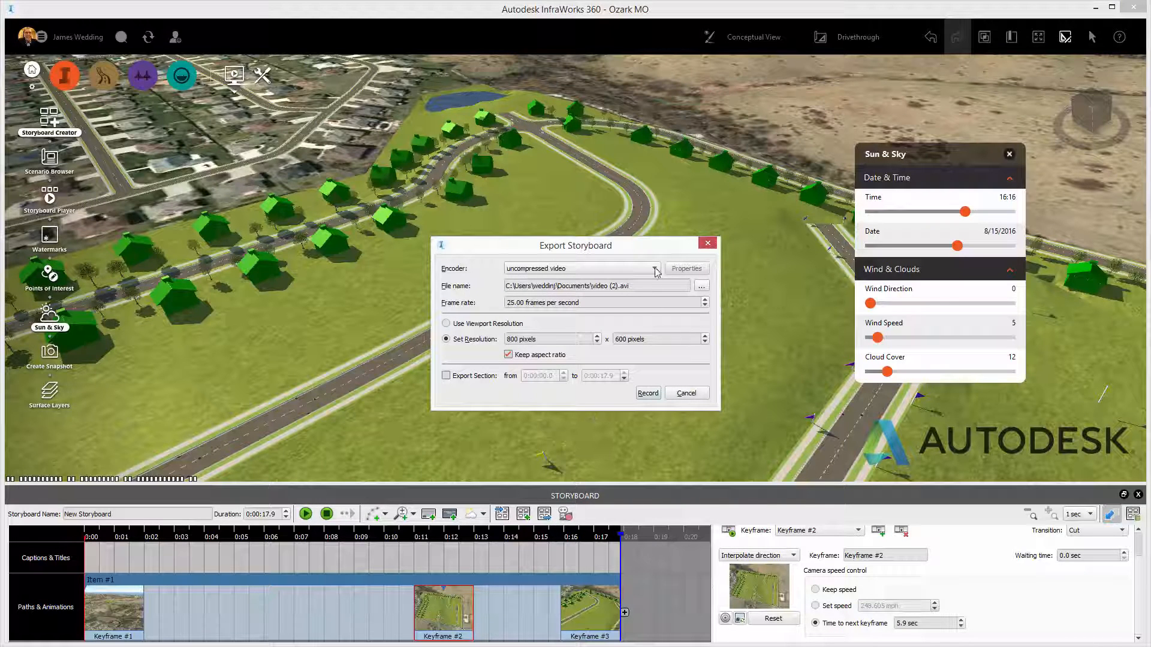
{"action": "left_click", "coordinate": [655, 269]}
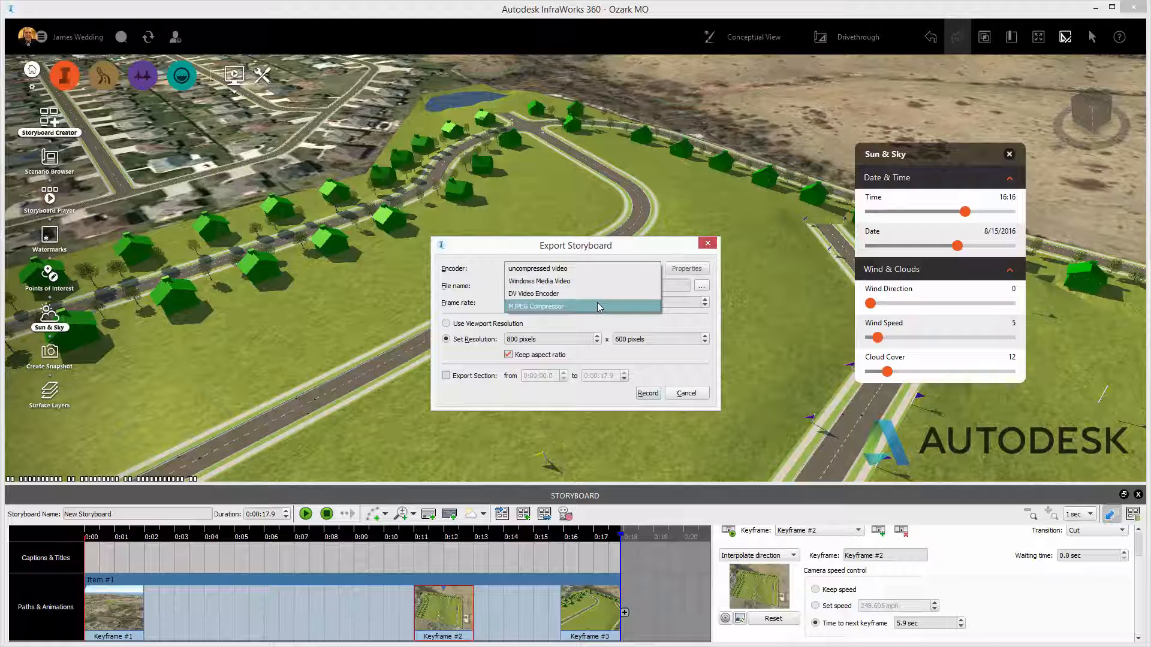
{"action": "left_click", "coordinate": [537, 306]}
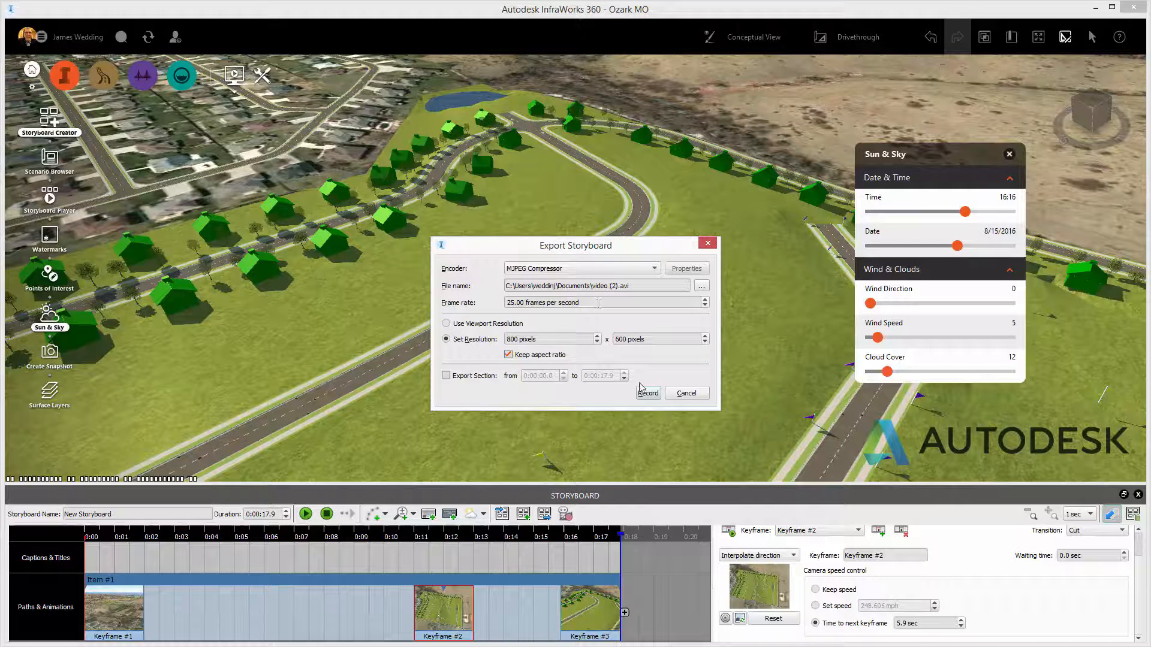
{"action": "left_click", "coordinate": [647, 393]}
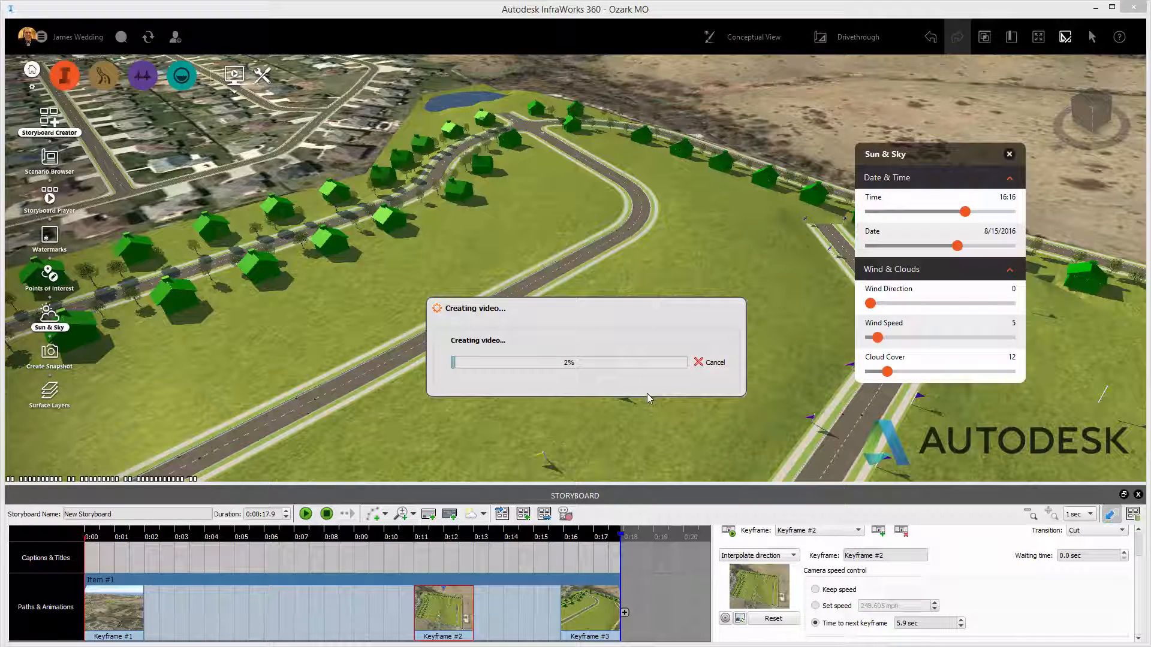